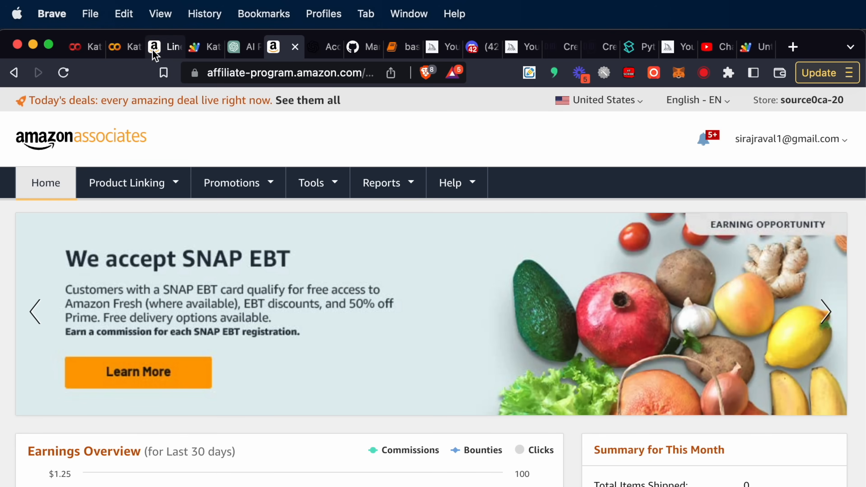
- Show the Linear Algebra and Optimization for Machine Learning product page with the SiteStripe bar
left_click(153, 46)
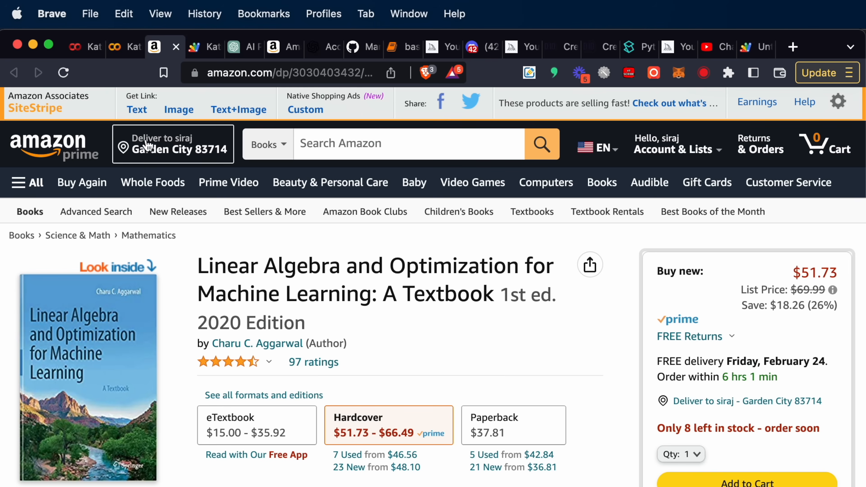
left_click(136, 109)
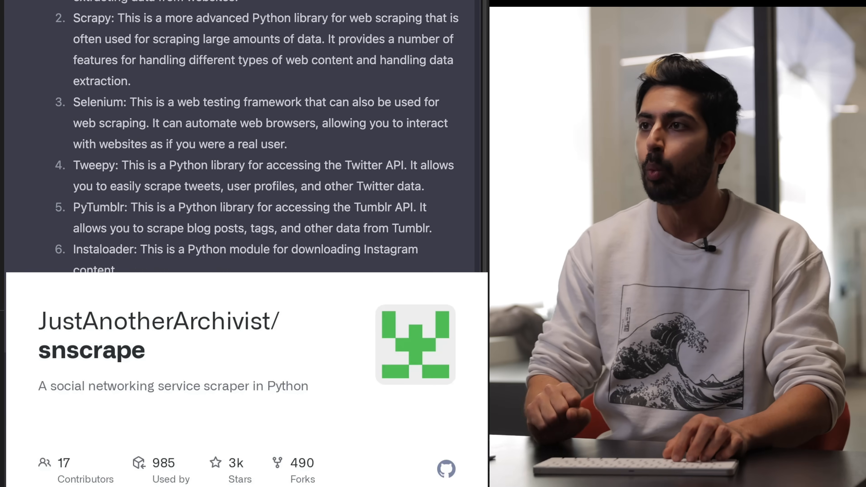
scroll("down", 3)
type("Write me a short python script that uses snscrape to pull the latest 10 tw")
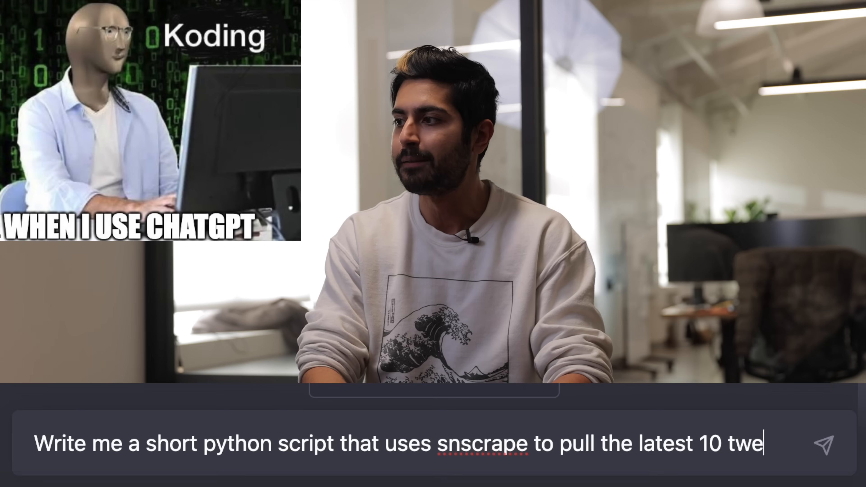
- Request an snscrape script pulling tweets matching "Machine Learning Textbooks Amazon"
type("ets from twitter by searchi")
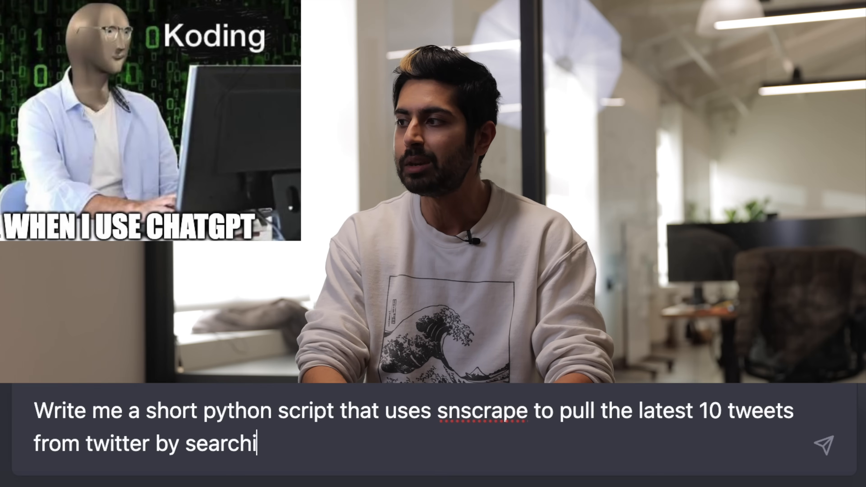
type("ng the keyword \"MA")
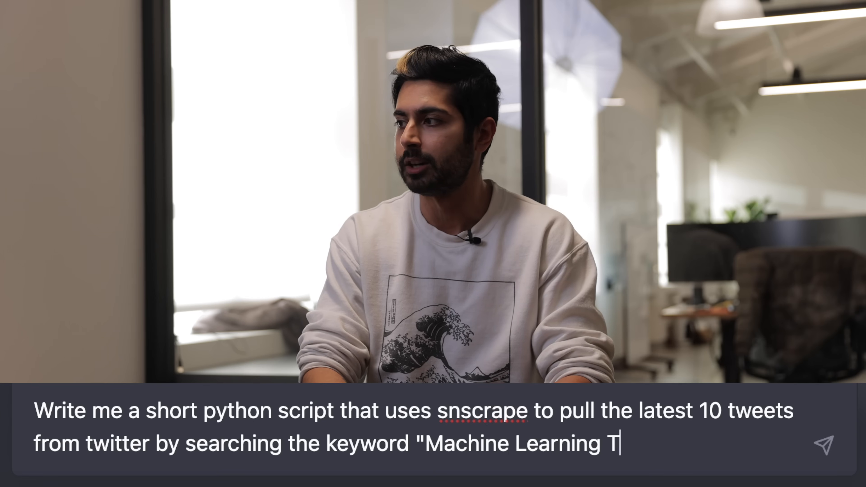
type("extbooks Amazon\"")
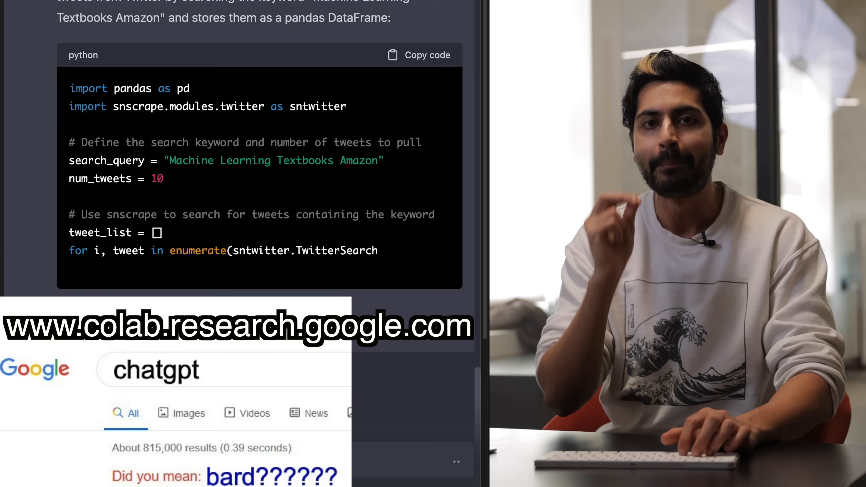
- Scroll through ChatGPT's snscrape-to-DataFrame Python code block
scroll("down", 3)
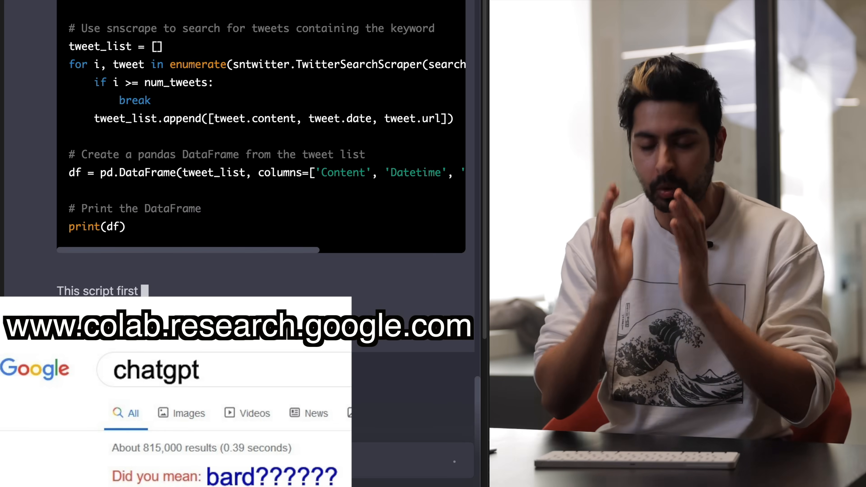
scroll("down", 3)
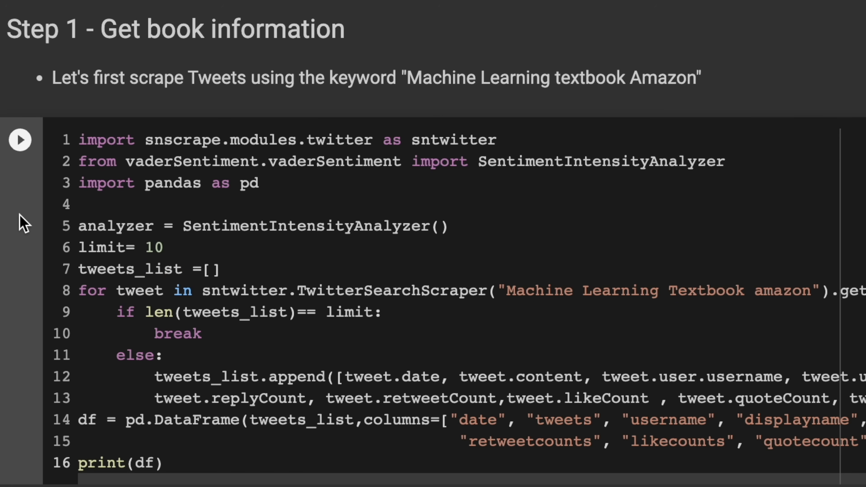
- Place the cursor in the empty code cell below the Step 1 tweet output
scroll("down", 3)
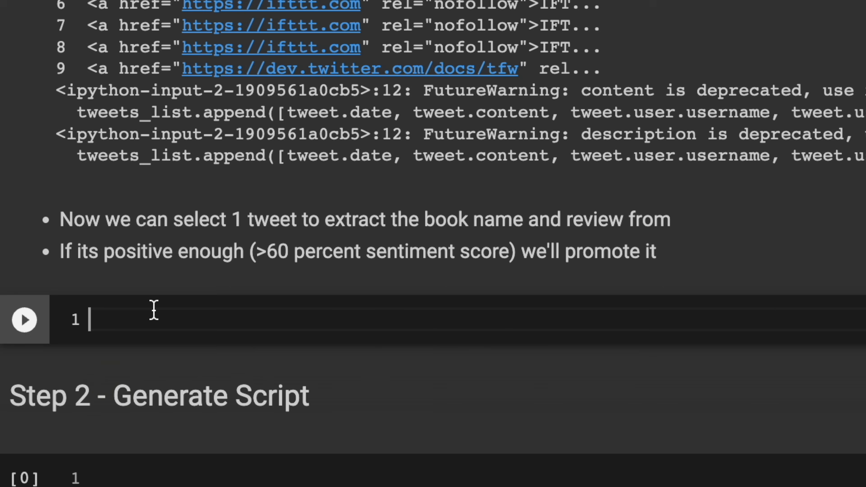
left_click(24, 319)
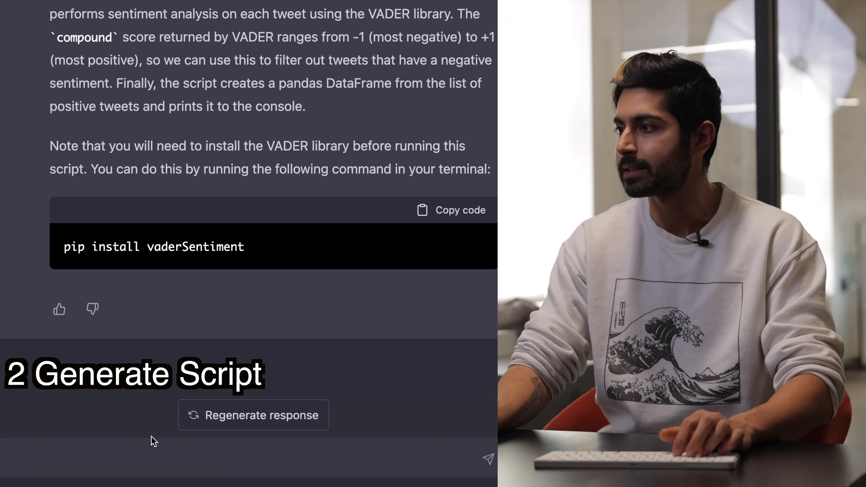
- Request a short Python script that summarizes a tweet's text
type("Write a short python script that summarizes a piece of text, in this case a tweet, using the OpenAI completion API")
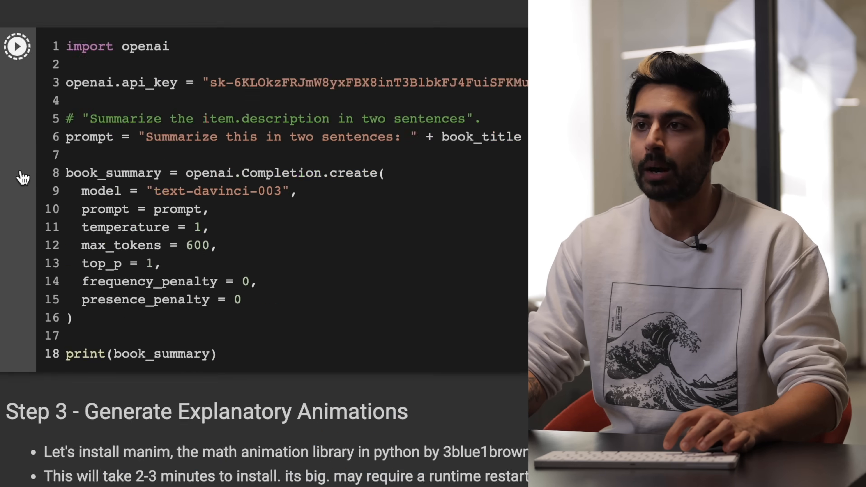
scroll("down", 3)
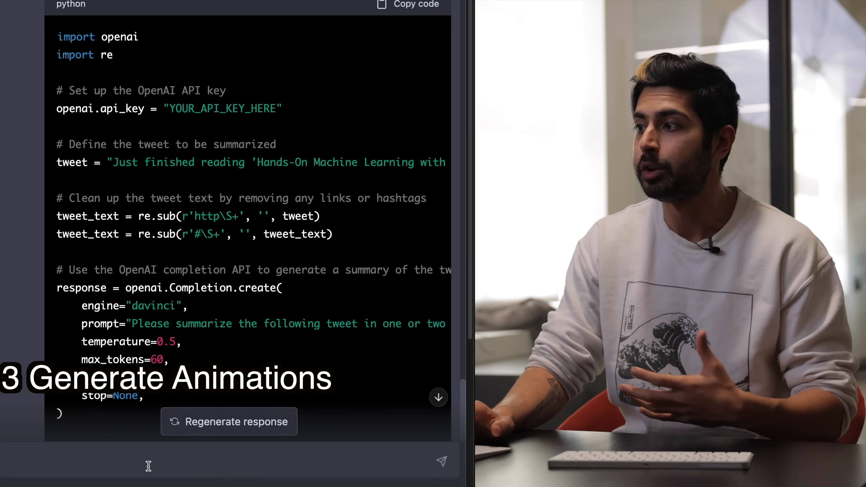
- Add the self.play(Create(vec1), Create(vec2), Create(vec1_label)) animation line to the VectorAddition scene
scroll("down", 3)
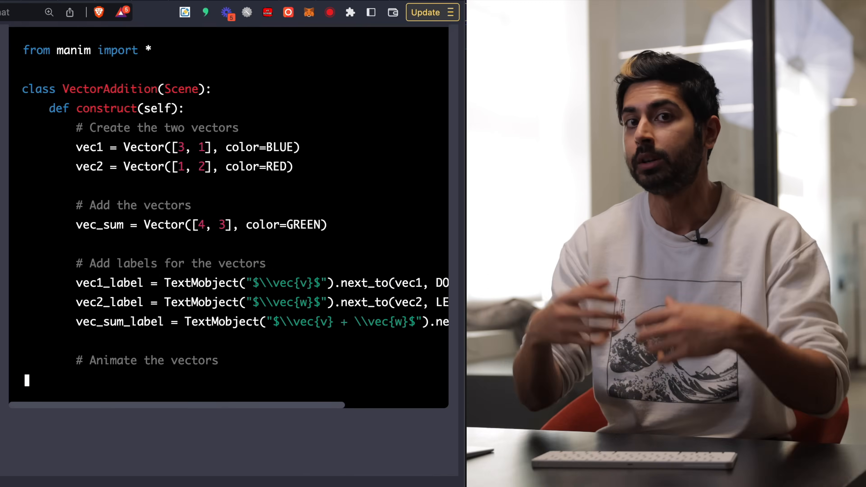
type("self.play(Create(vec1), Create(vec2), Create(vec1_label")
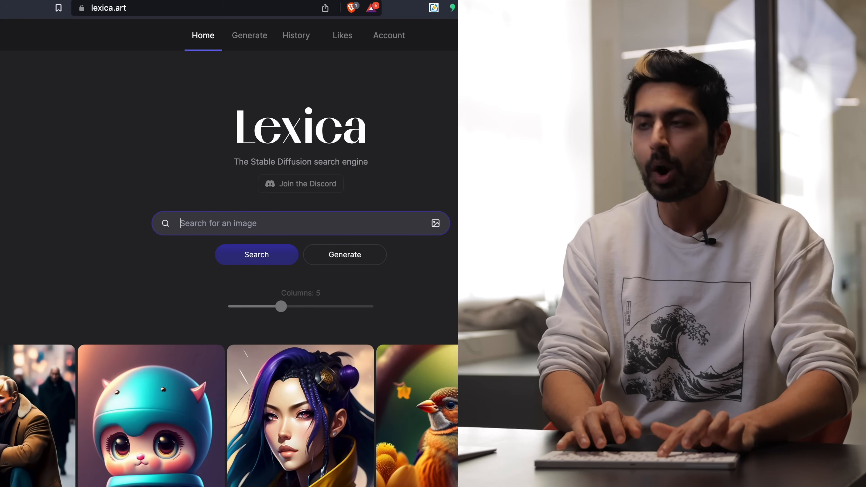
- Search Lexica for 'hot female' with a white description
type("hot female whit")
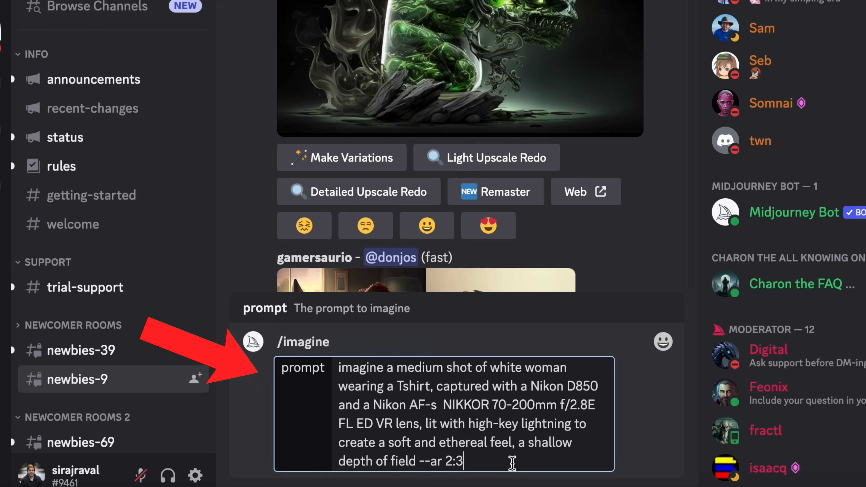
- Send the Nikon D850 --ar 2:3 portrait prompt to Midjourney and watch it queue
key("Enter")
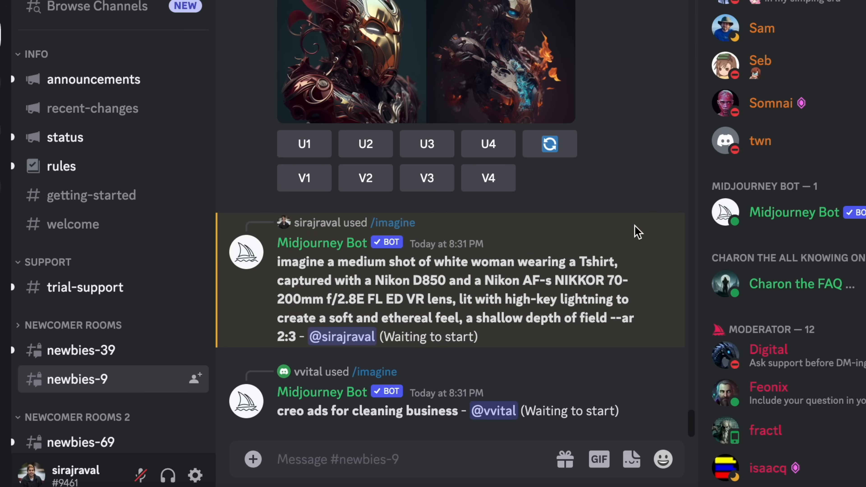
scroll("down", 3)
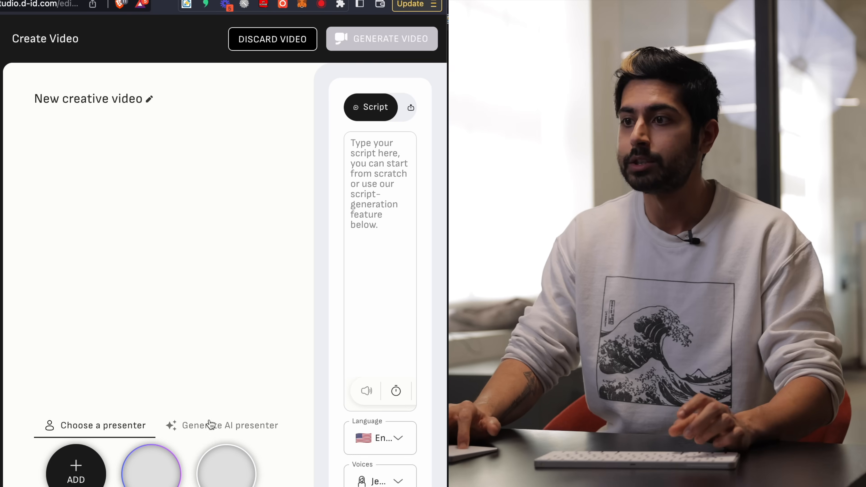
- Return to choosing a presenter and enter the script "hello it's katherine AI!"
left_click(229, 425)
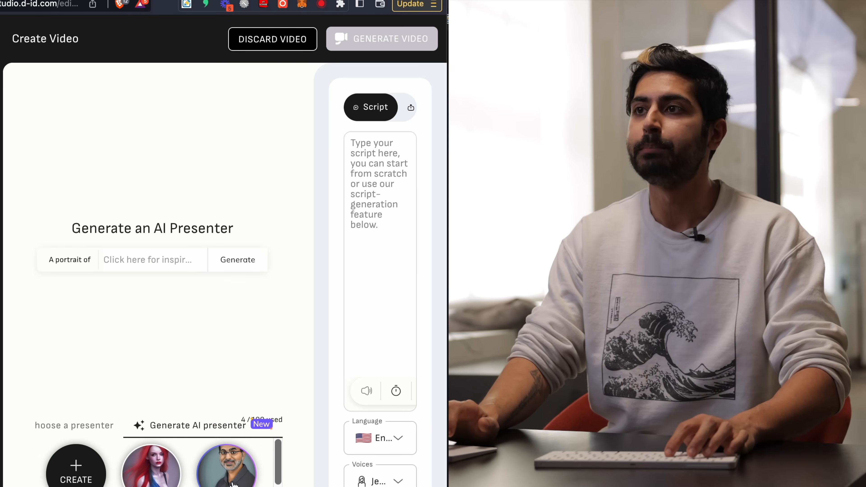
left_click(76, 464)
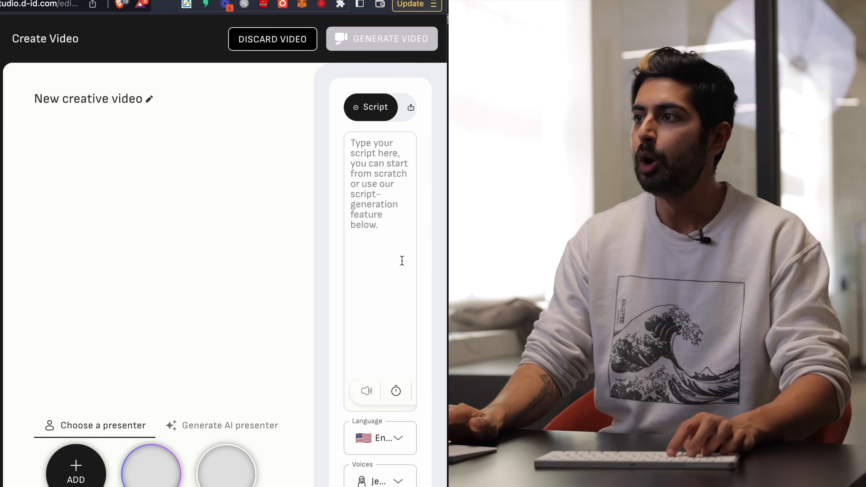
type("hello it's ka")
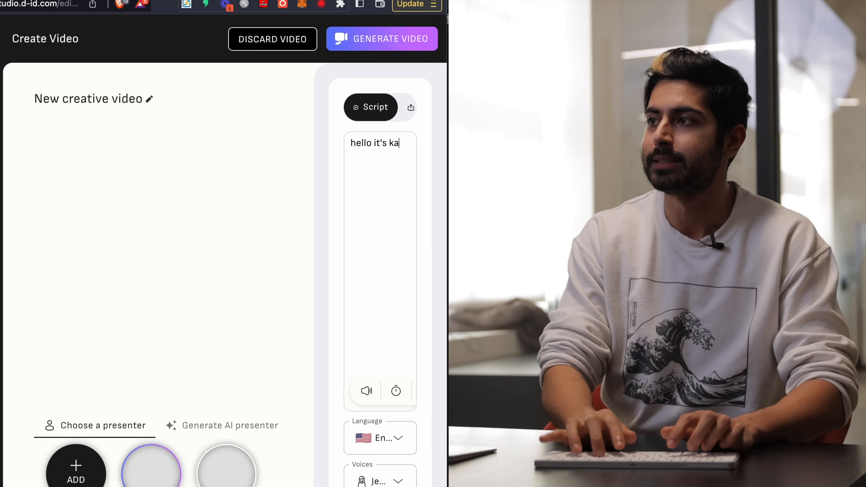
type("therine AI!")
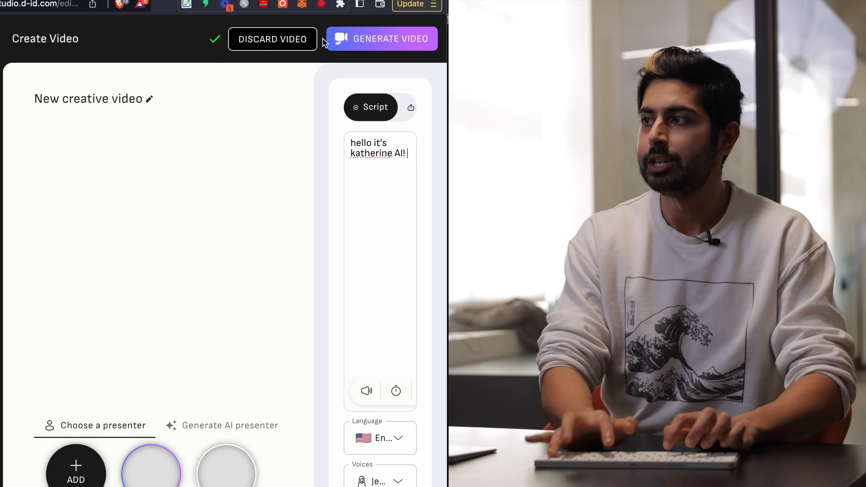
- Generate the video, dismiss the confirmation and pick the red-haired portrait presenter
left_click(382, 38)
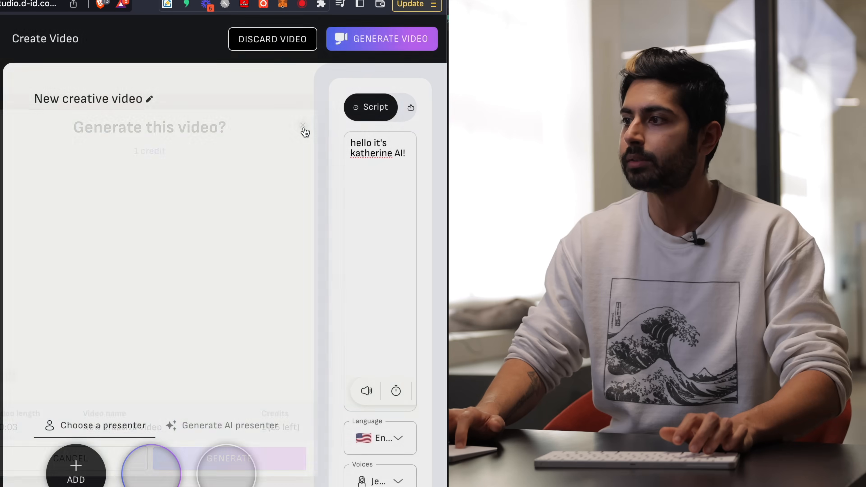
left_click(303, 128)
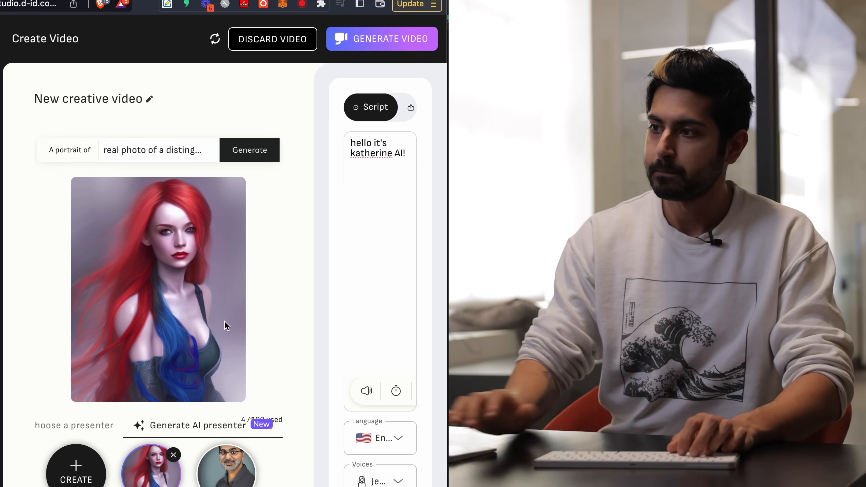
left_click(381, 39)
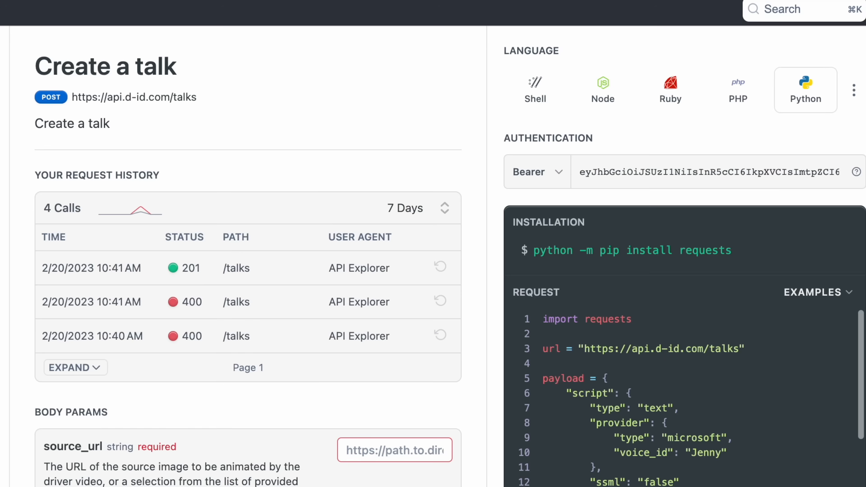
- Scroll the Create a talk reference down to the Python request sample
scroll("down", 3)
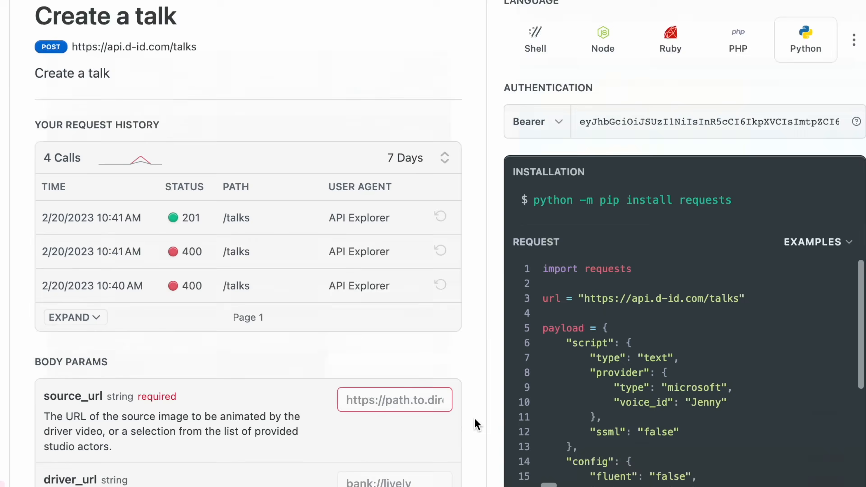
scroll("down", 3)
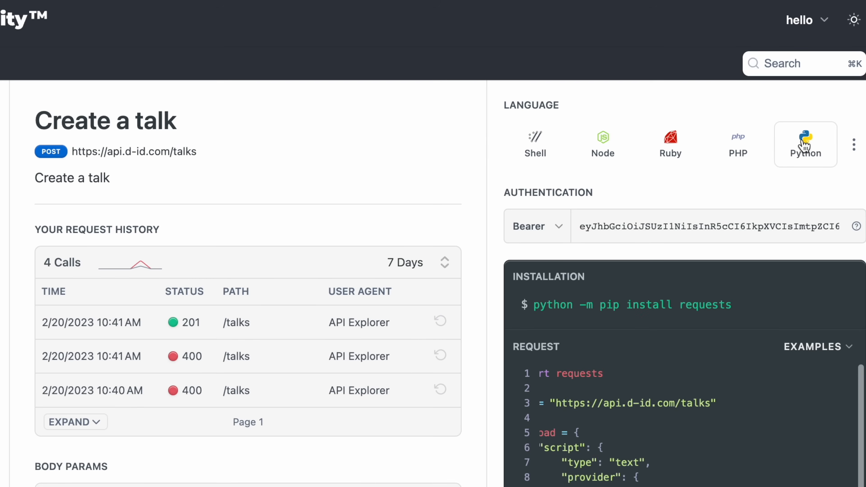
scroll("down", 3)
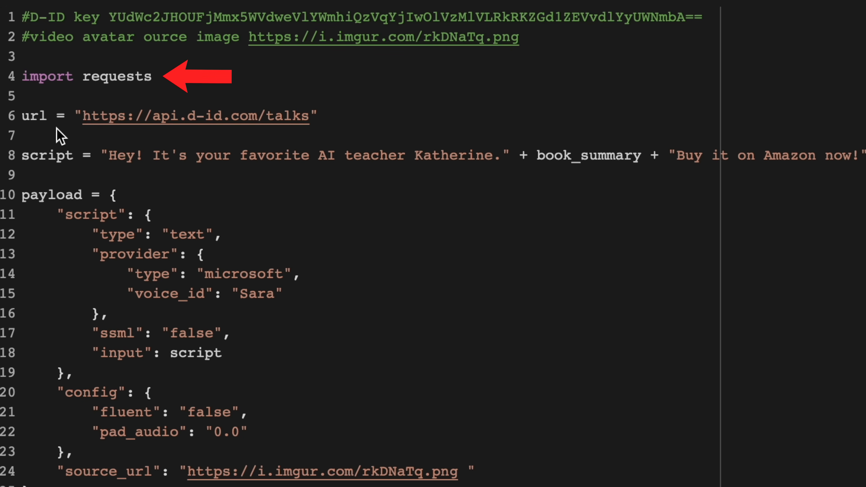
- Scroll through the Colab cell building the D-ID talks payload with the Microsoft Sara voice
scroll("down", 3)
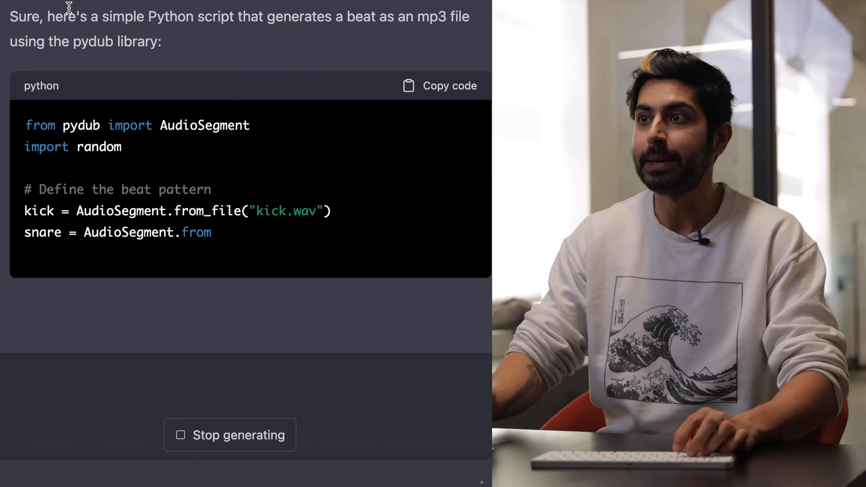
- Scroll through ChatGPT's pydub script that exports a beat as an mp3 file
scroll("down", 3)
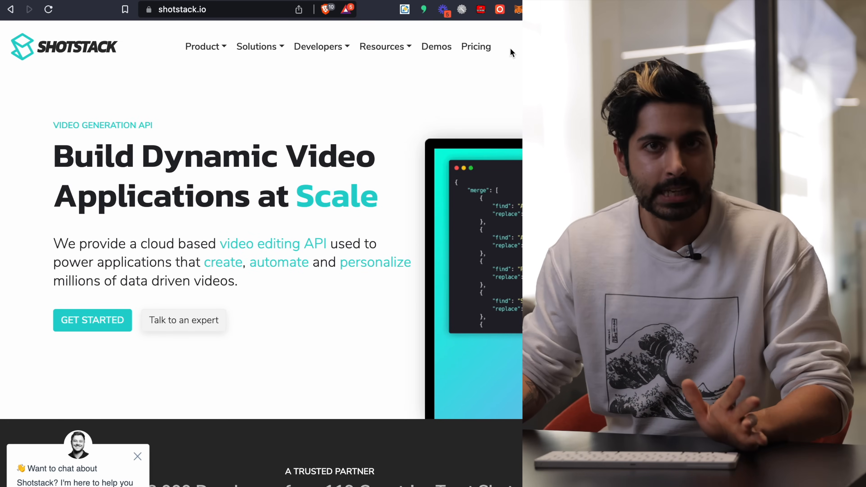
mouse_move(317, 23)
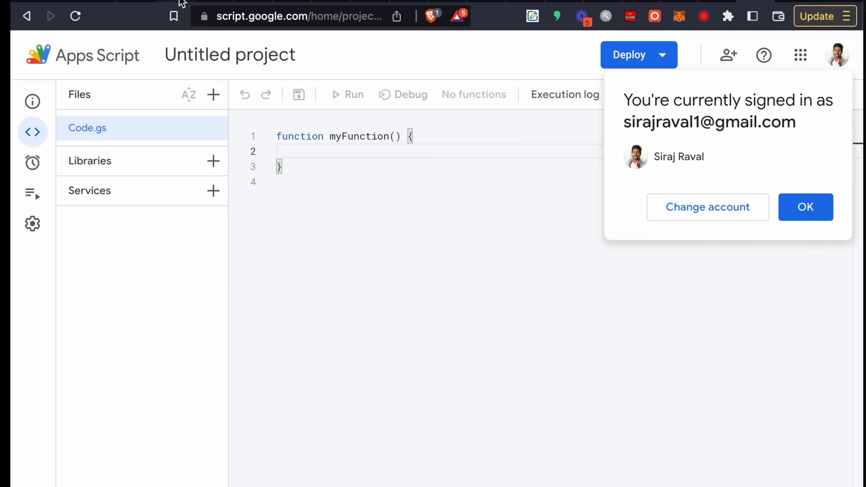
- Replace the DOCUMENT_ID placeholder with 'KatherineAI' and add the /amzn.to/3XWffLg link in upload()
left_click(805, 207)
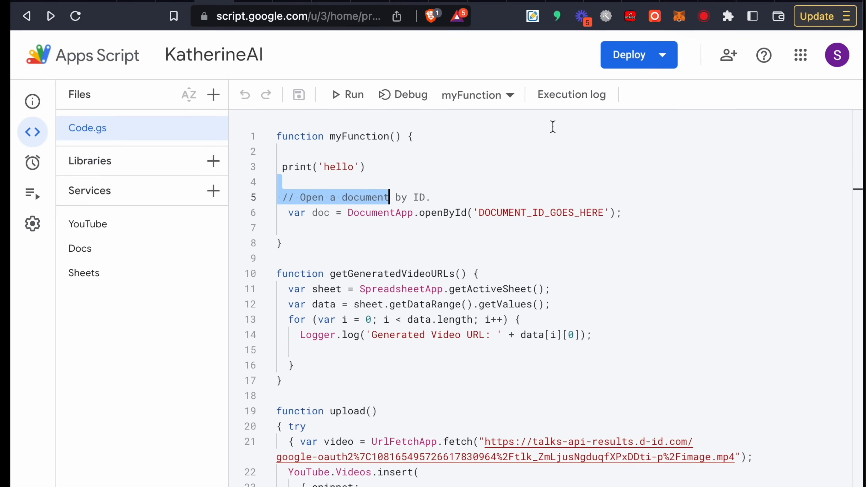
double_click(541, 212)
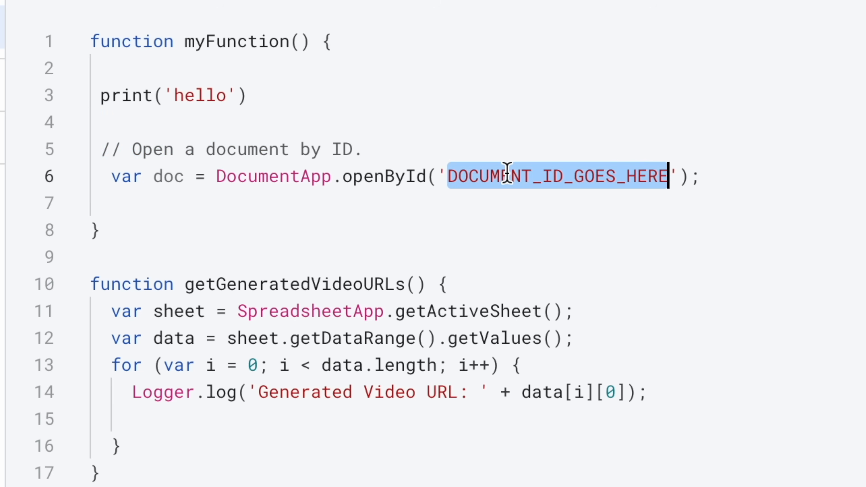
type("KatherineAI")
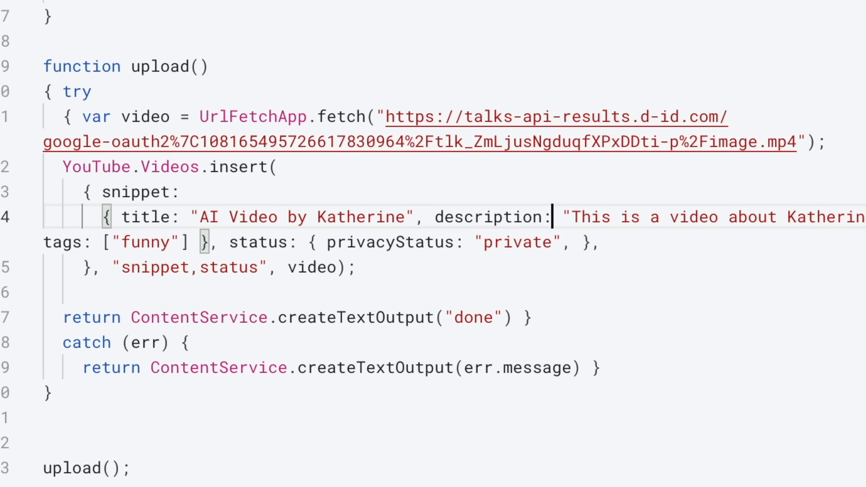
type("/amzn.to/3XWffLg")
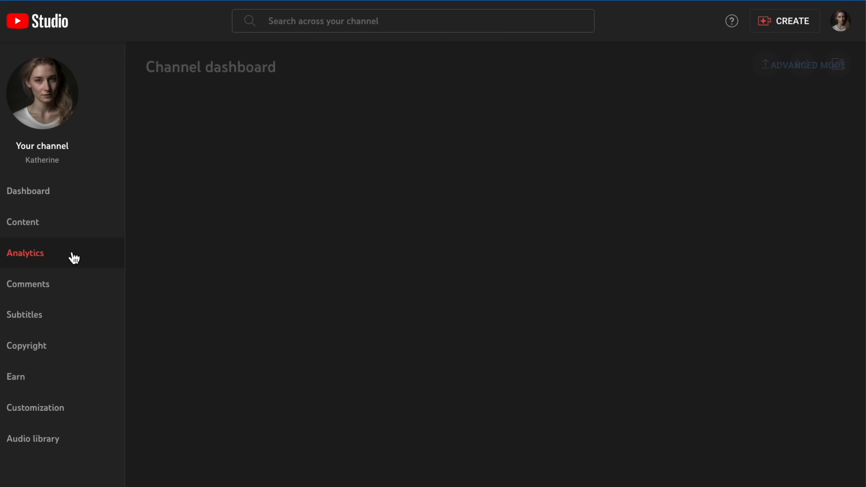
- View the Audience analytics down to Age and gender and Top geographies
left_click(24, 253)
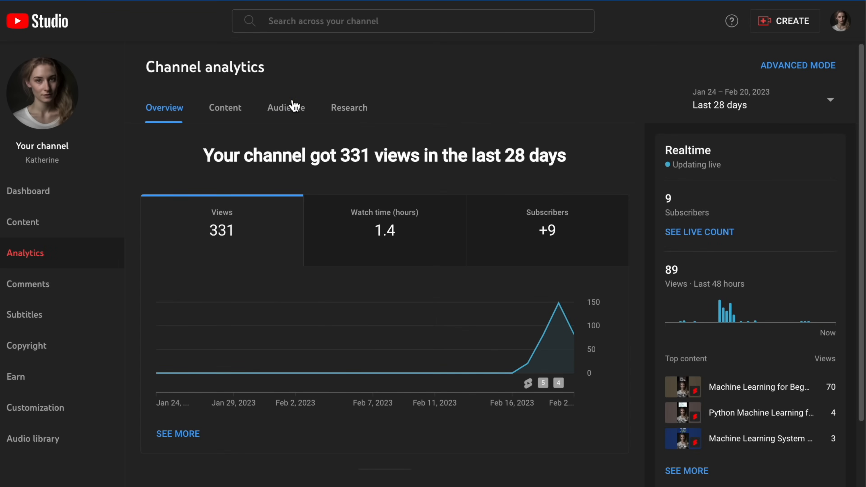
left_click(285, 108)
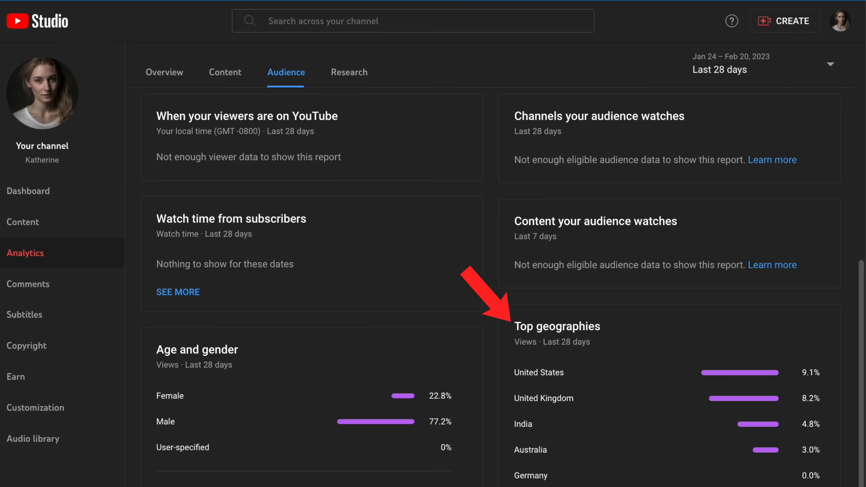
scroll("down", 3)
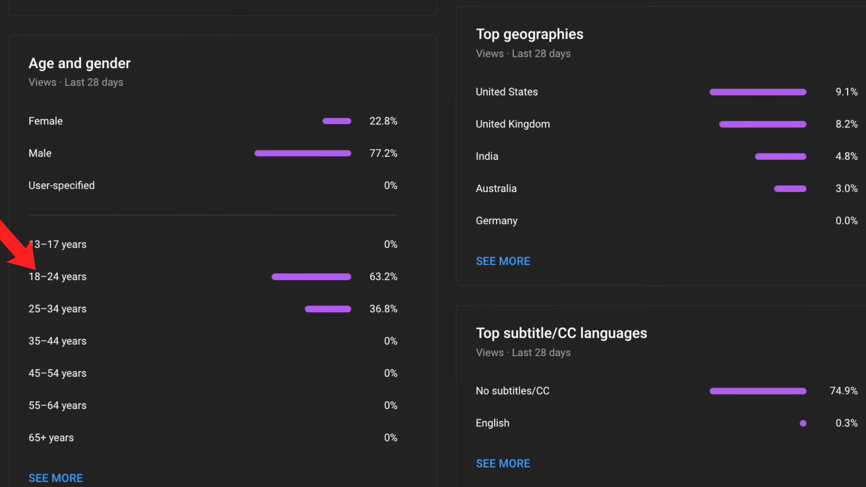